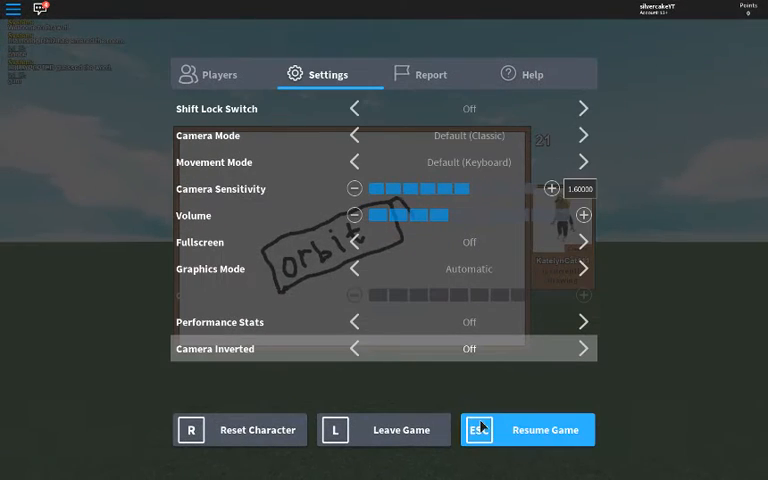
# - Resume the game from the settings menu to show the Draw It whiteboard
pyautogui.click(528, 428)
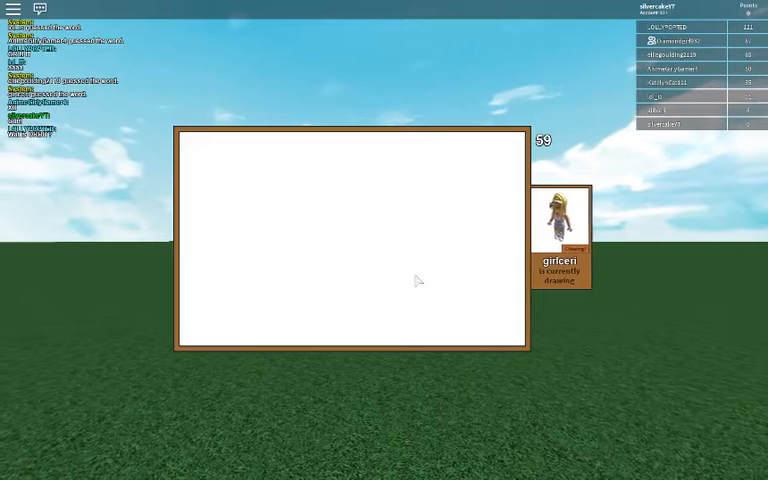
pyautogui.moveTo(396, 290)
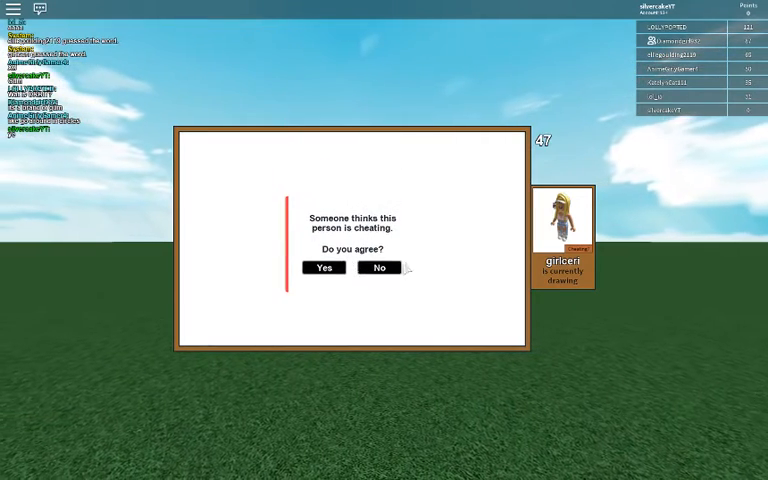
# - Answer the vote on whether the current drawer is cheating
pyautogui.click(380, 268)
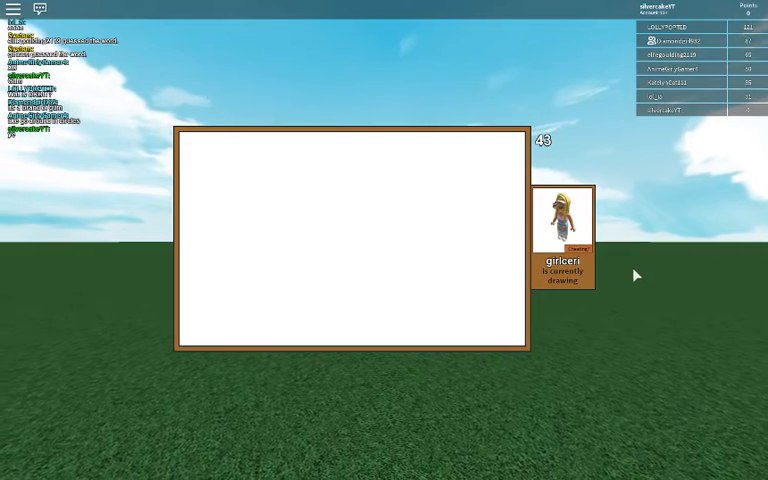
pyautogui.moveTo(460, 216)
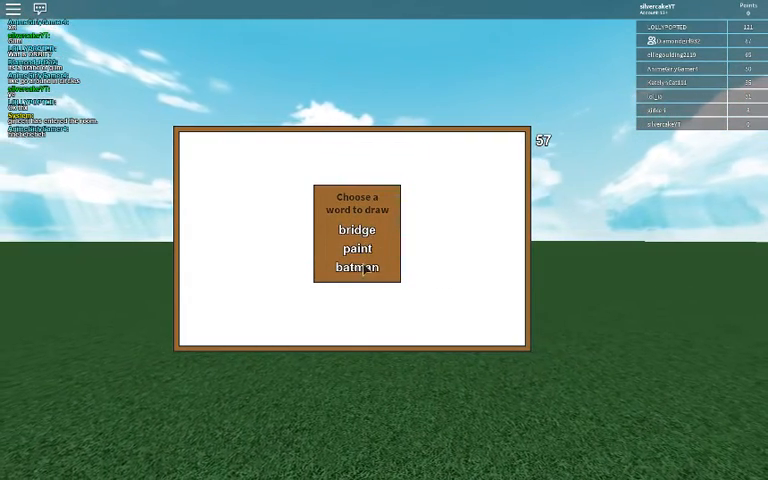
# - Choose batman as the word and sketch Batman's arm and body outline on the whiteboard
pyautogui.click(356, 268)
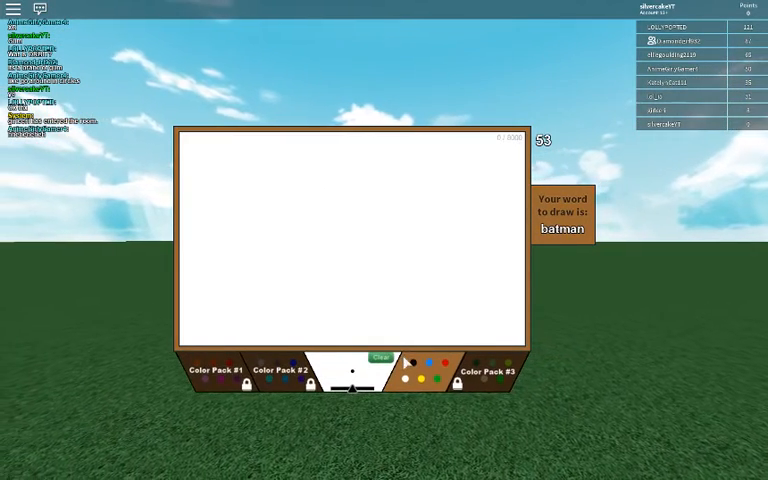
pyautogui.moveTo(308, 212)
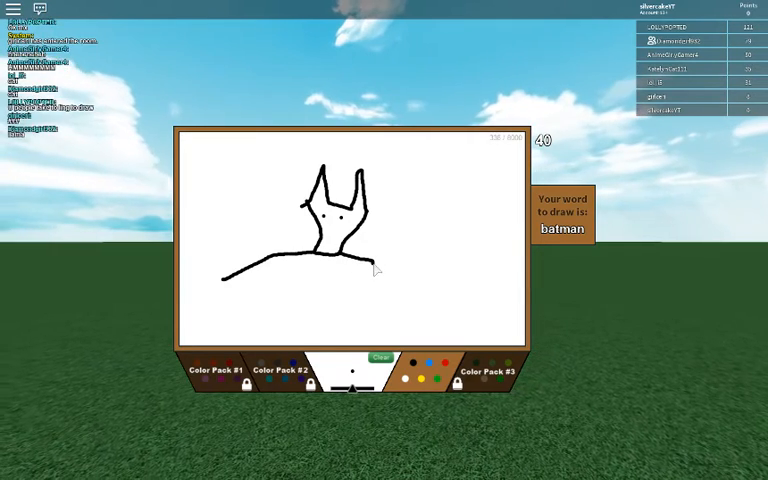
pyautogui.moveTo(376, 258); pyautogui.dragTo(448, 256)
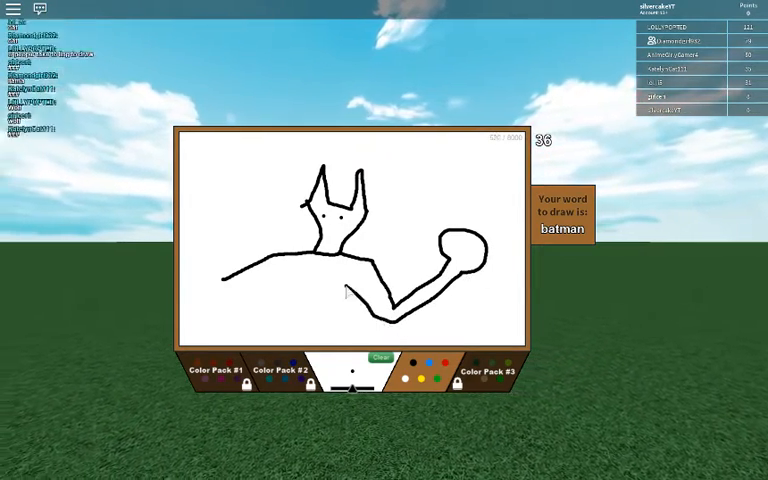
pyautogui.moveTo(344, 290); pyautogui.dragTo(356, 344)
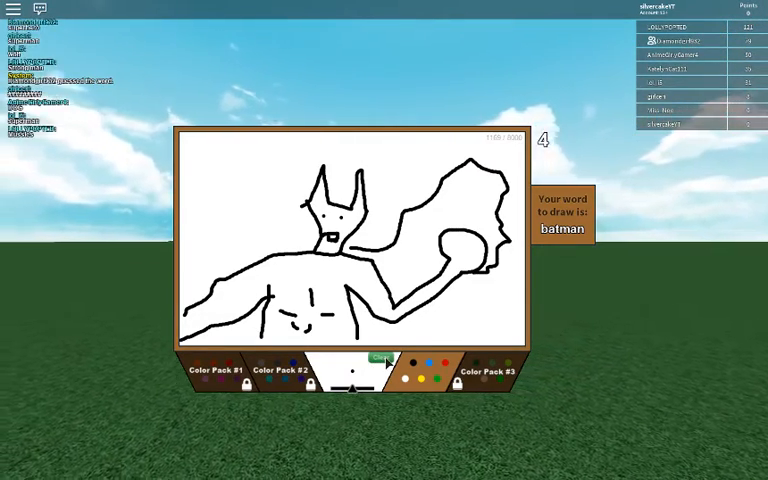
pyautogui.click(380, 358)
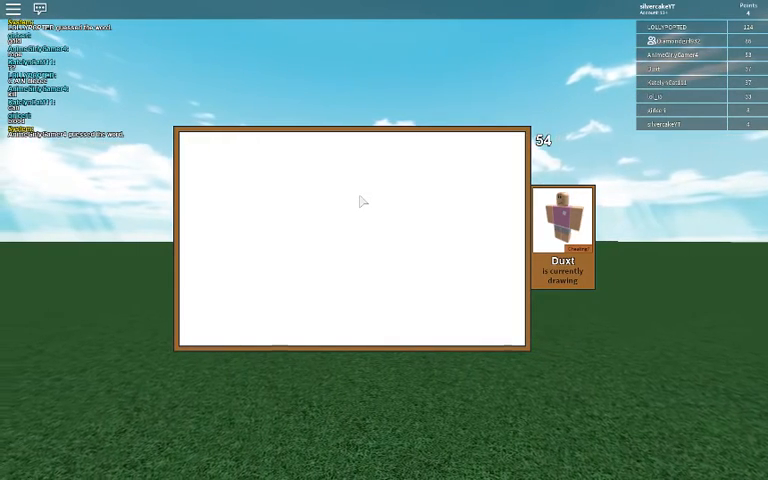
pyautogui.moveTo(372, 212)
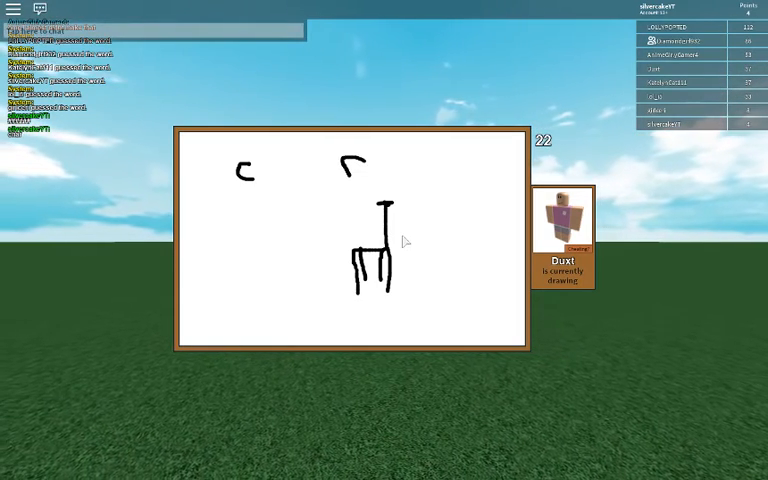
# - Drag across the whiteboard area while another player draws their stick figure
pyautogui.moveTo(260, 176); pyautogui.dragTo(300, 176)
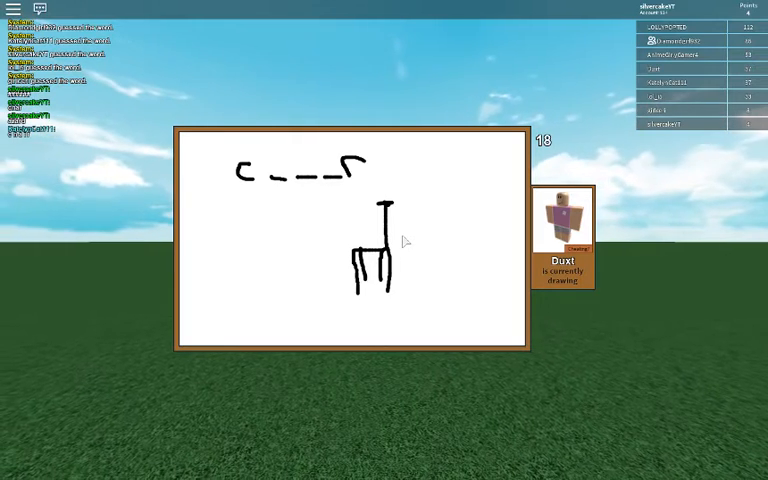
pyautogui.moveTo(300, 168); pyautogui.dragTo(310, 178)
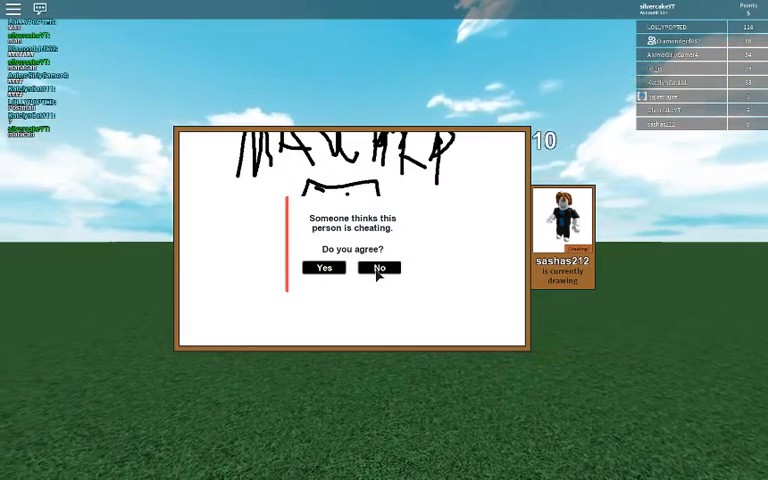
# - Vote No on the claim that the current drawer is cheating
pyautogui.click(378, 268)
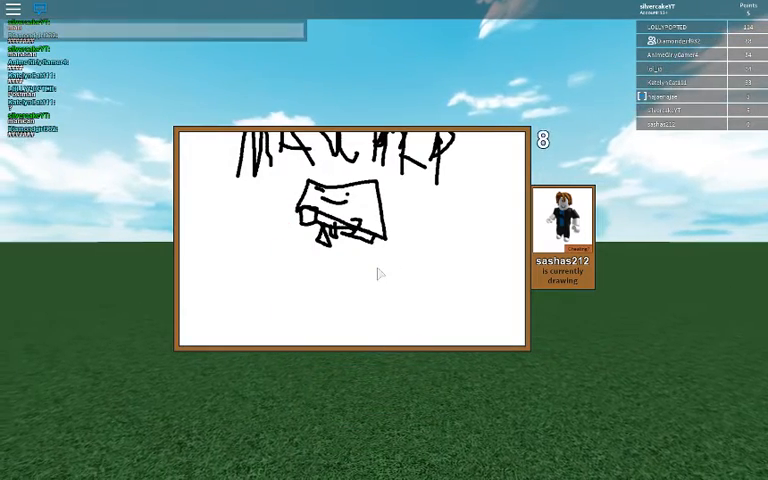
pyautogui.moveTo(284, 288); pyautogui.dragTo(336, 256)
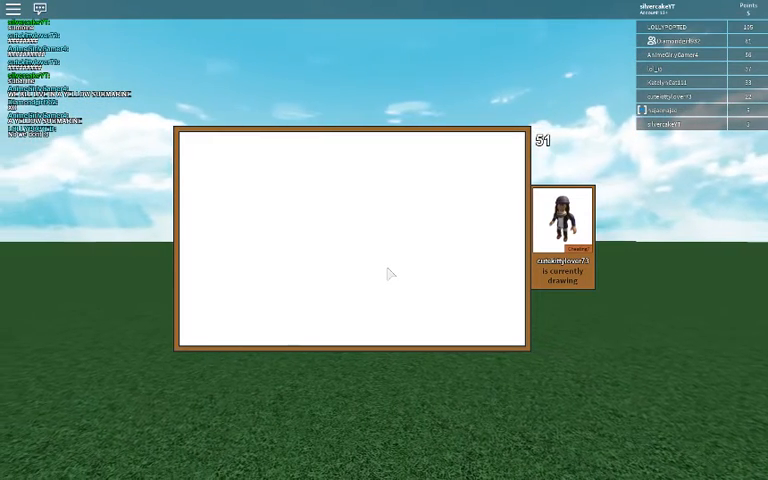
# - Drag on the blank whiteboard while waiting for the next round's drawer
pyautogui.moveTo(368, 248); pyautogui.dragTo(408, 348)
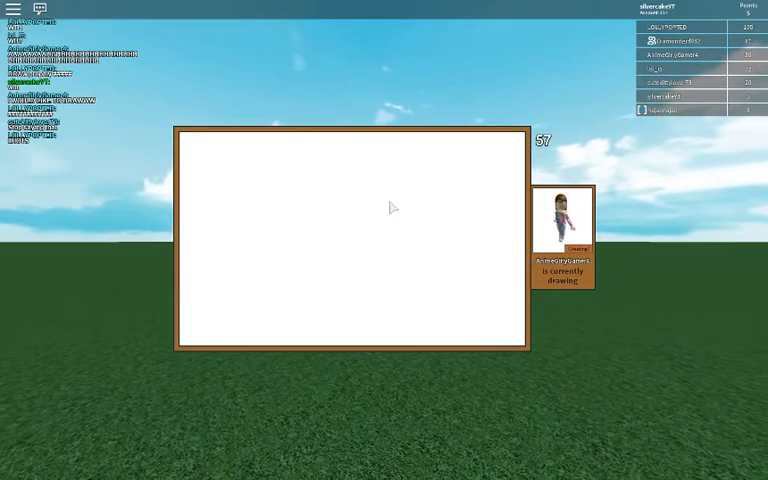
pyautogui.moveTo(356, 184); pyautogui.dragTo(360, 230)
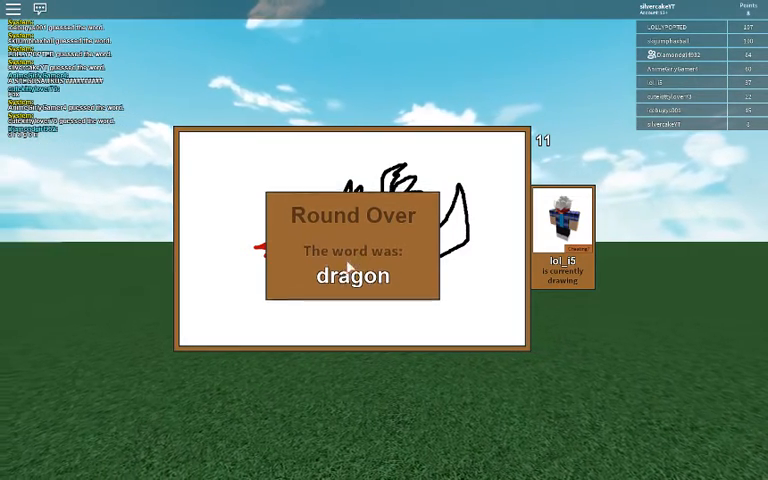
# - Bring up the Roblox game menu showing the player list after the round ends
pyautogui.press('Escape')
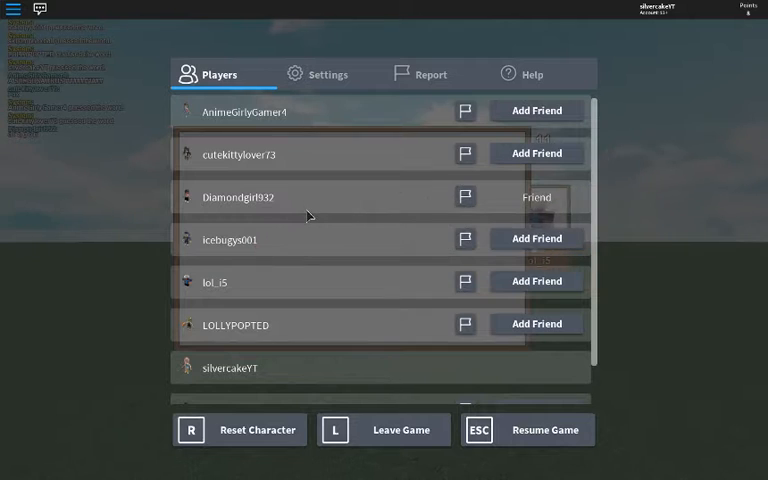